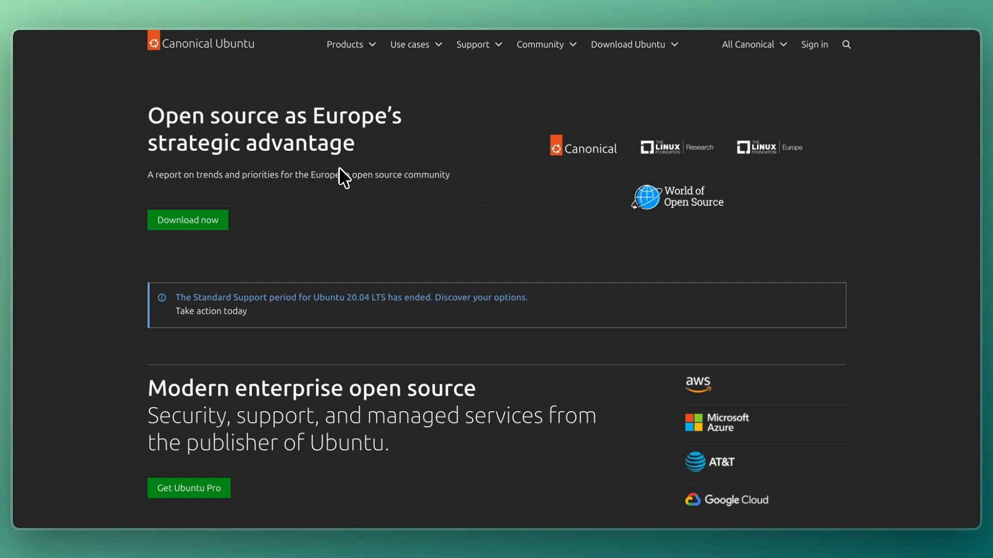
{"action": "scroll", "scroll_direction": "down", "scroll_amount": 3}
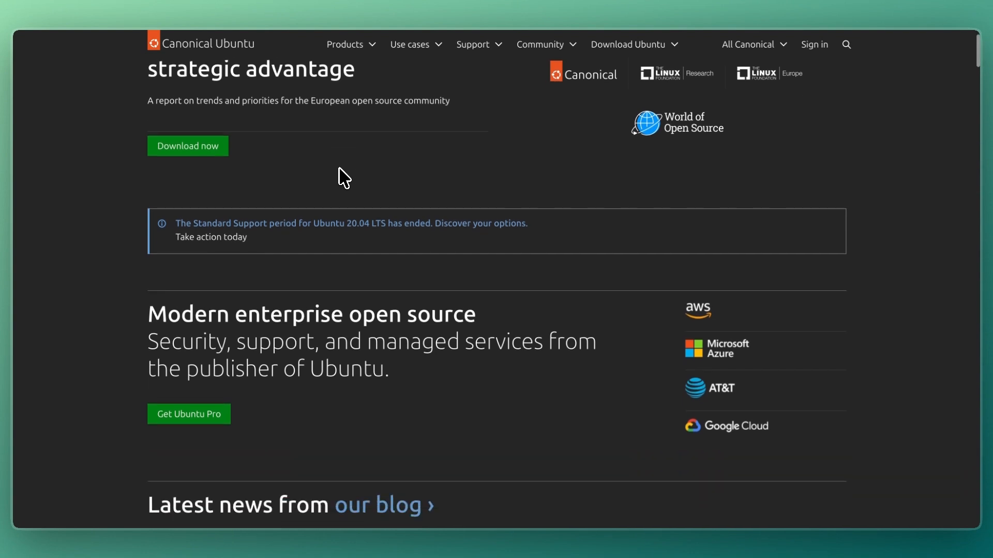
{"action": "scroll", "scroll_direction": "down", "scroll_amount": 3}
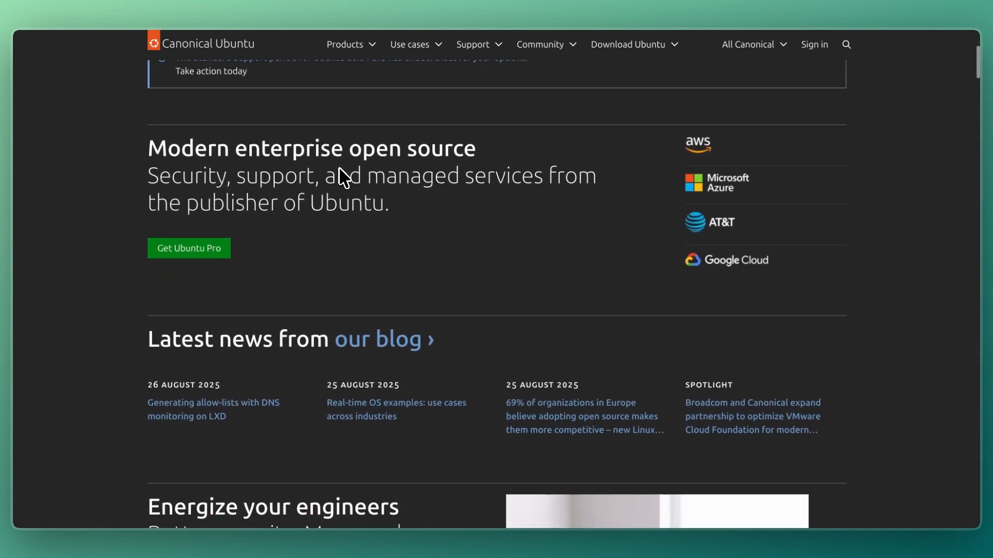
{"action": "scroll", "scroll_direction": "down", "scroll_amount": 3}
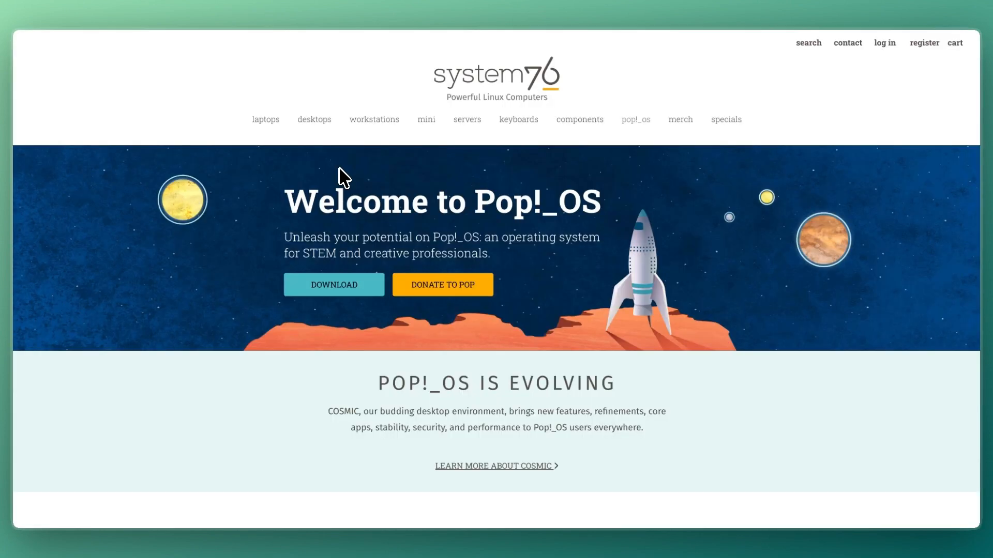
{"action": "mouse_move", "coordinate": [342, 184]}
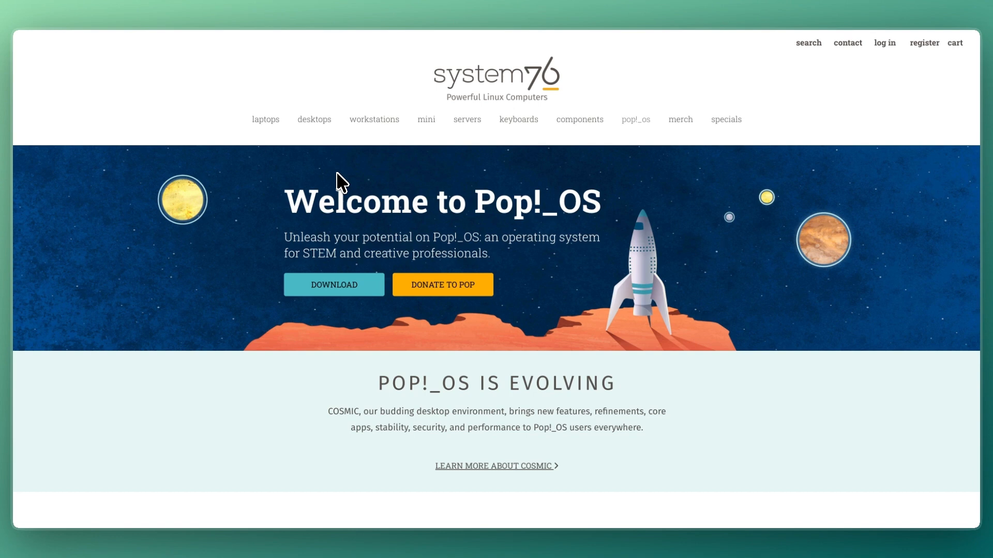
{"action": "scroll", "scroll_direction": "down", "scroll_amount": 3}
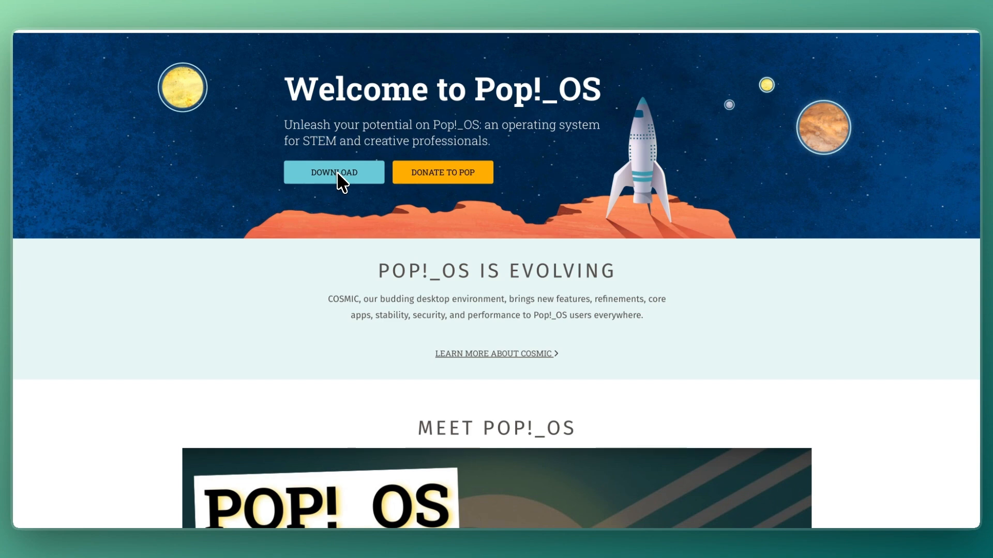
{"action": "scroll", "scroll_direction": "down", "scroll_amount": 3}
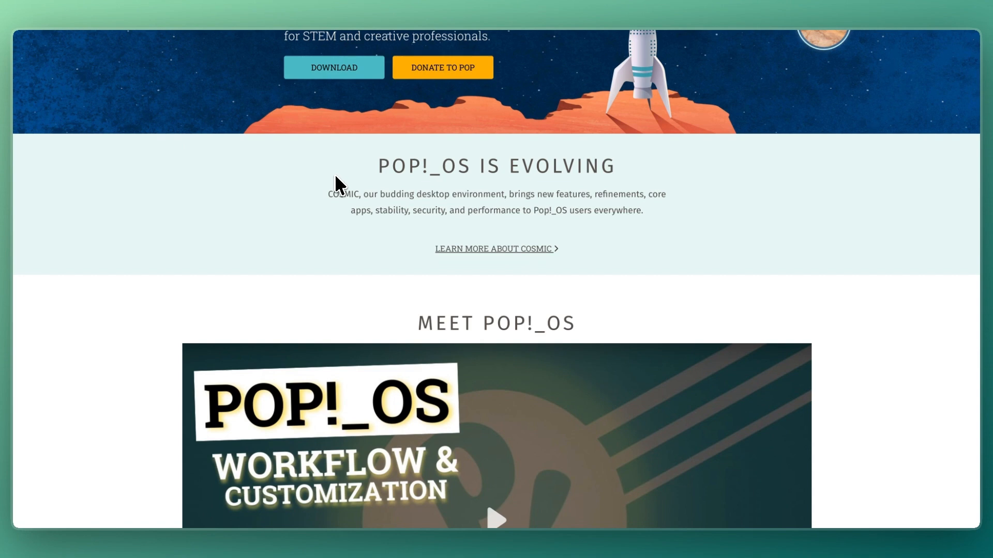
{"action": "scroll", "scroll_direction": "down", "scroll_amount": 3}
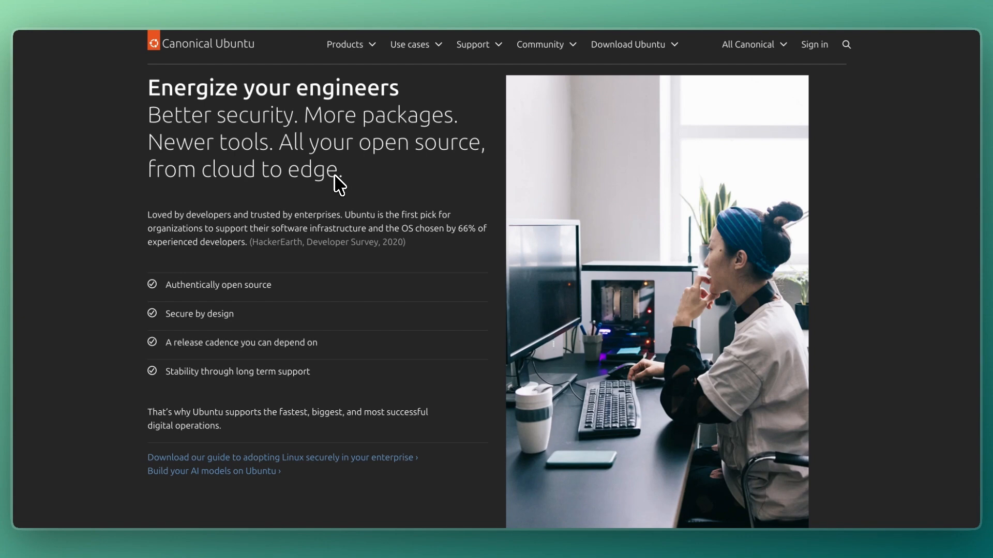
{"action": "scroll", "scroll_direction": "down", "scroll_amount": 3}
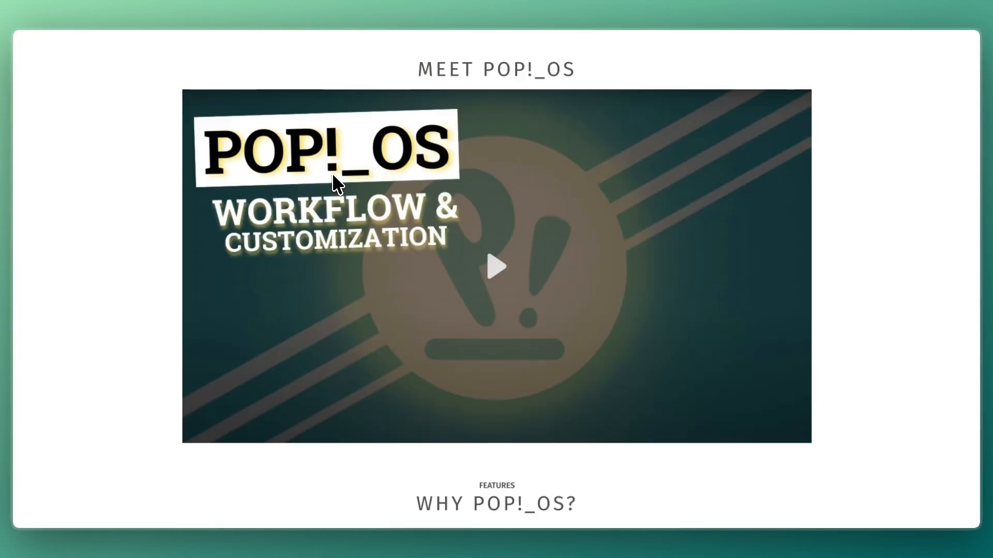
{"action": "scroll", "scroll_direction": "down", "scroll_amount": 3}
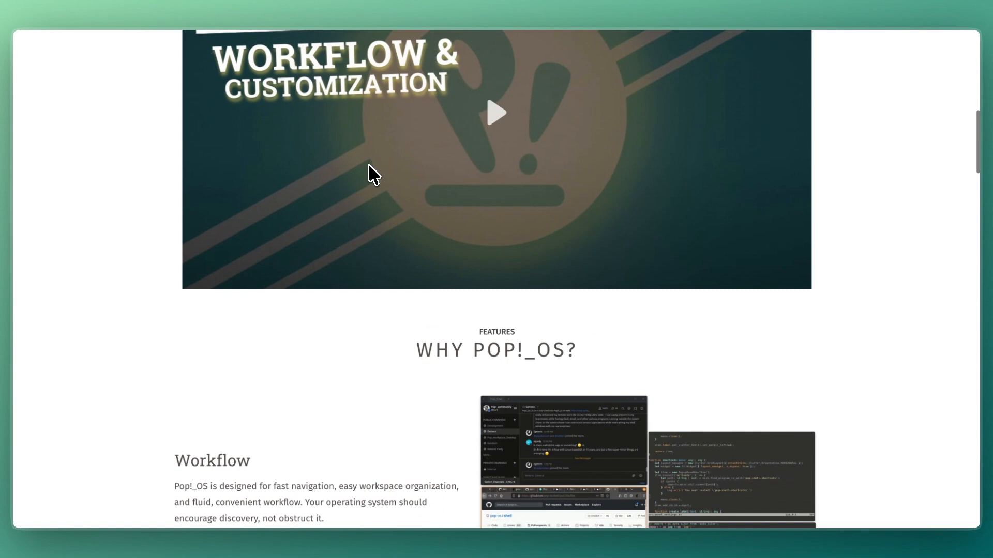
{"action": "scroll", "scroll_direction": "down", "scroll_amount": 3}
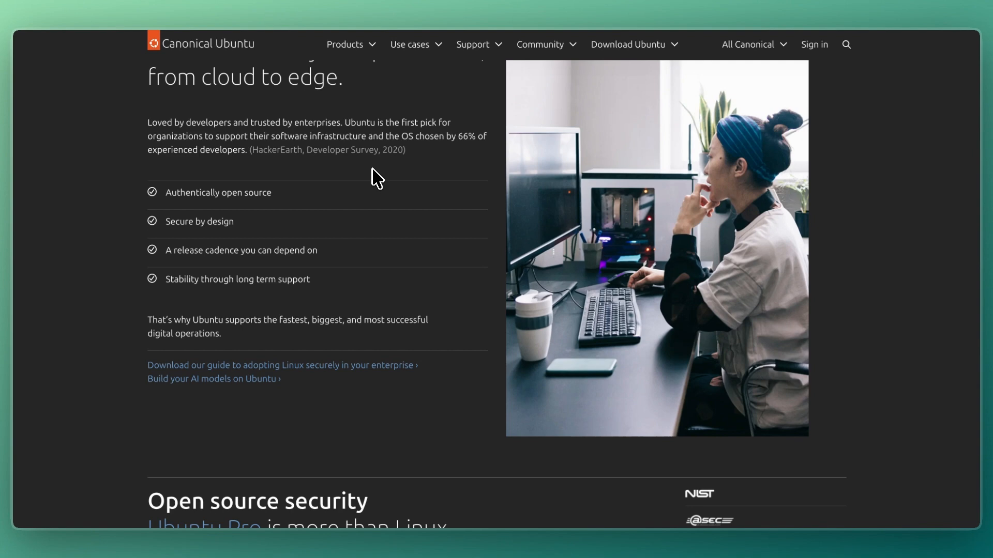
{"action": "scroll", "scroll_direction": "down", "scroll_amount": 3}
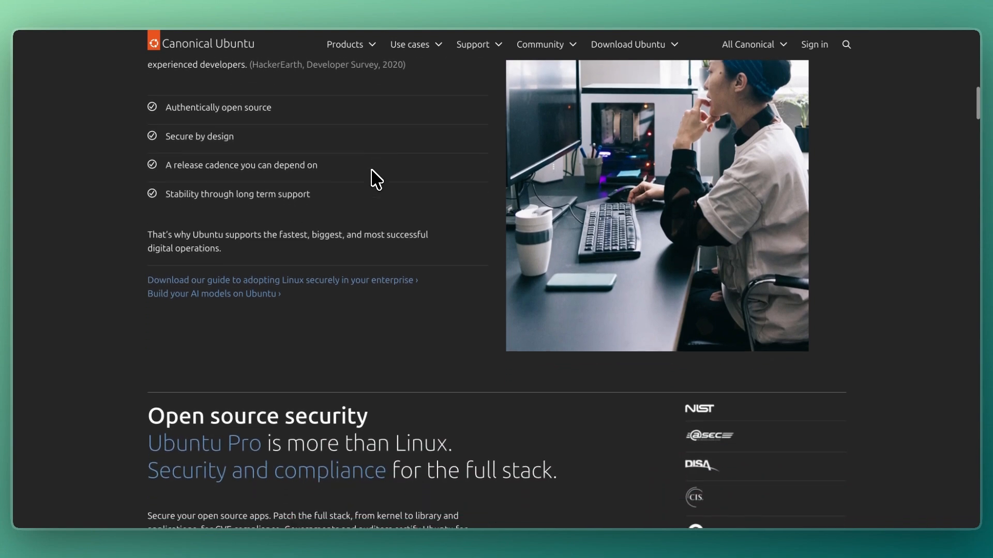
{"action": "scroll", "scroll_direction": "down", "scroll_amount": 3}
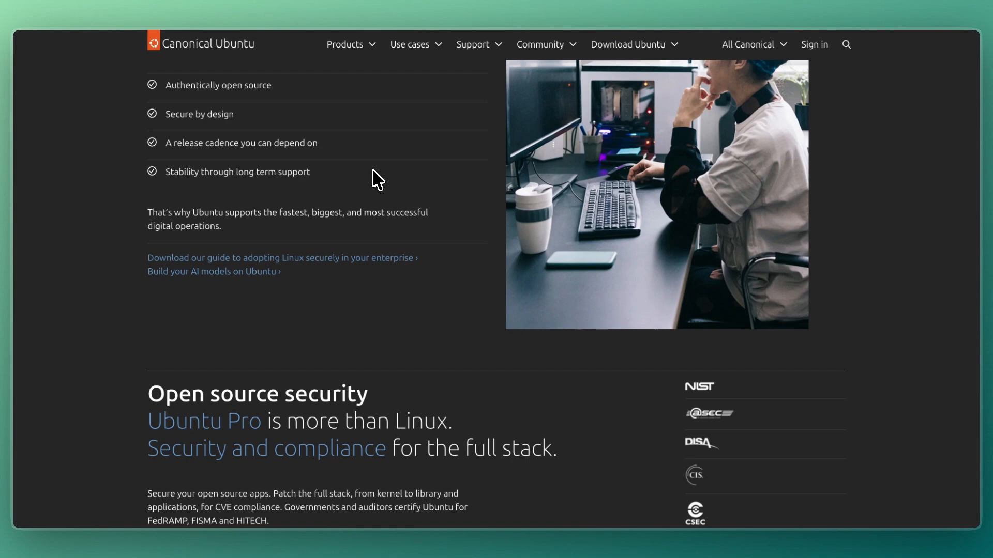
{"action": "scroll", "scroll_direction": "down", "scroll_amount": 3}
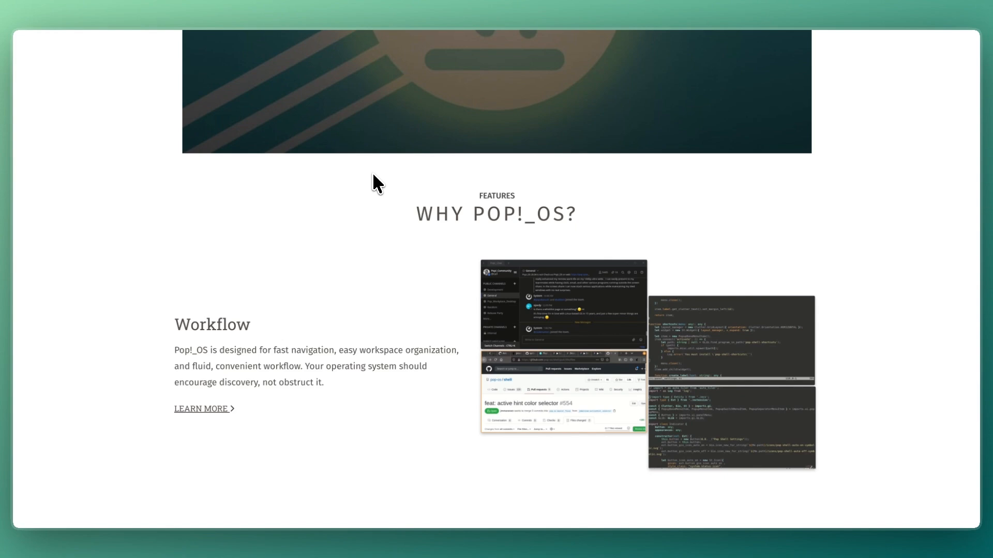
{"action": "scroll", "scroll_direction": "down", "scroll_amount": 3}
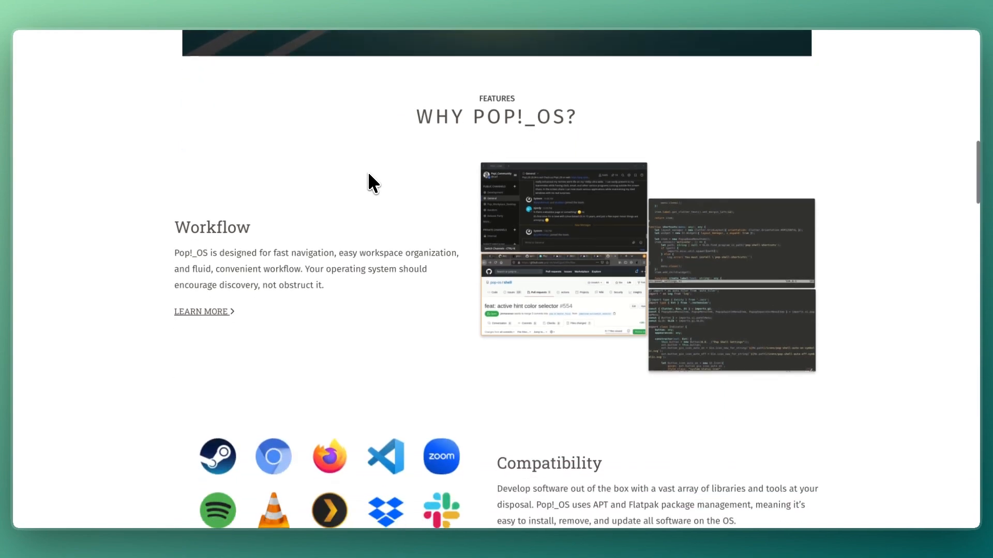
{"action": "scroll", "scroll_direction": "down", "scroll_amount": 3}
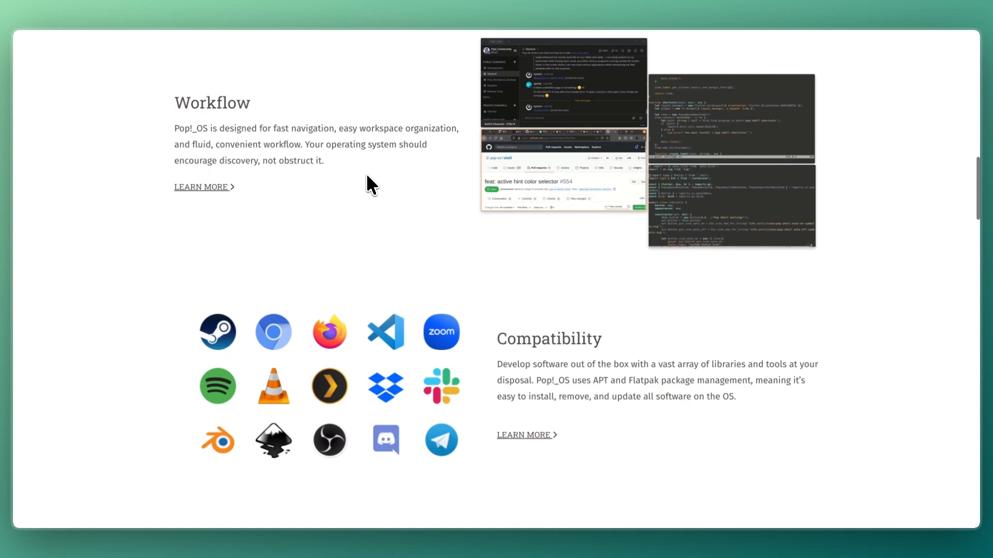
{"action": "scroll", "scroll_direction": "down", "scroll_amount": 3}
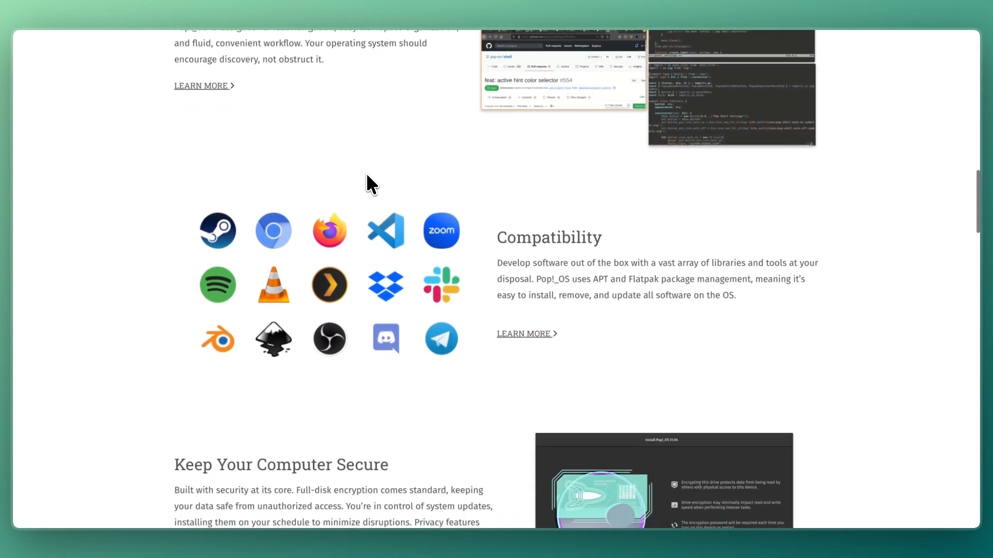
{"action": "scroll", "scroll_direction": "down", "scroll_amount": 3}
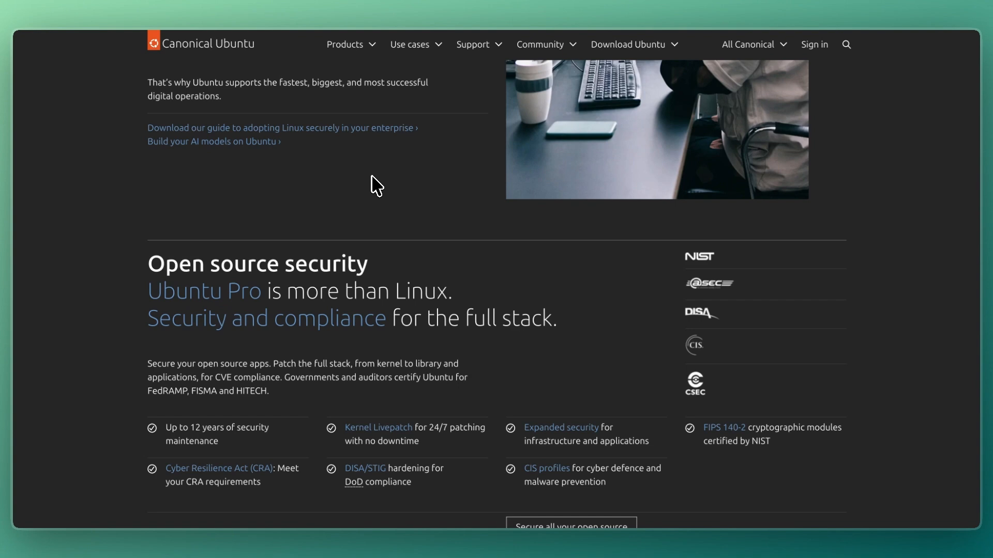
{"action": "scroll", "scroll_direction": "down", "scroll_amount": 3}
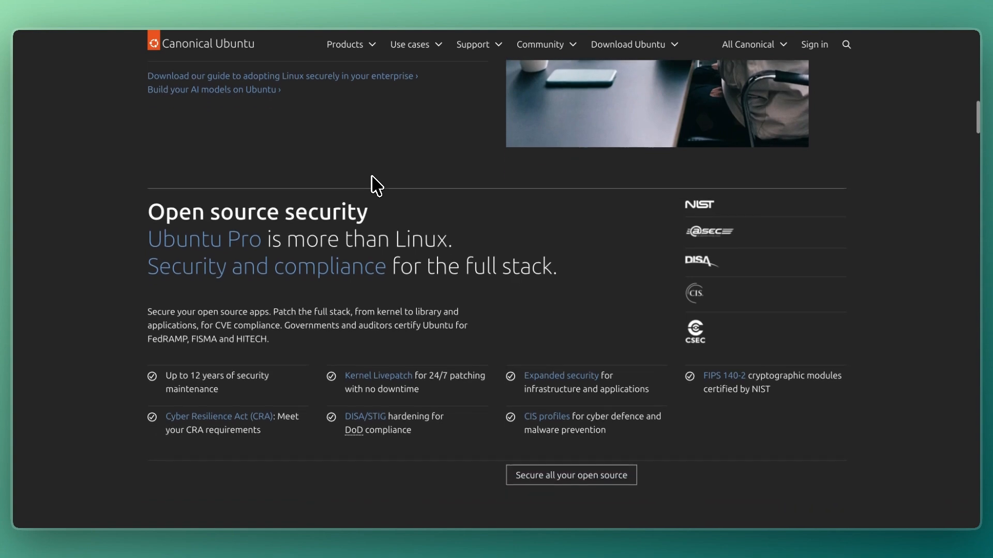
{"action": "mouse_move", "coordinate": [375, 181]}
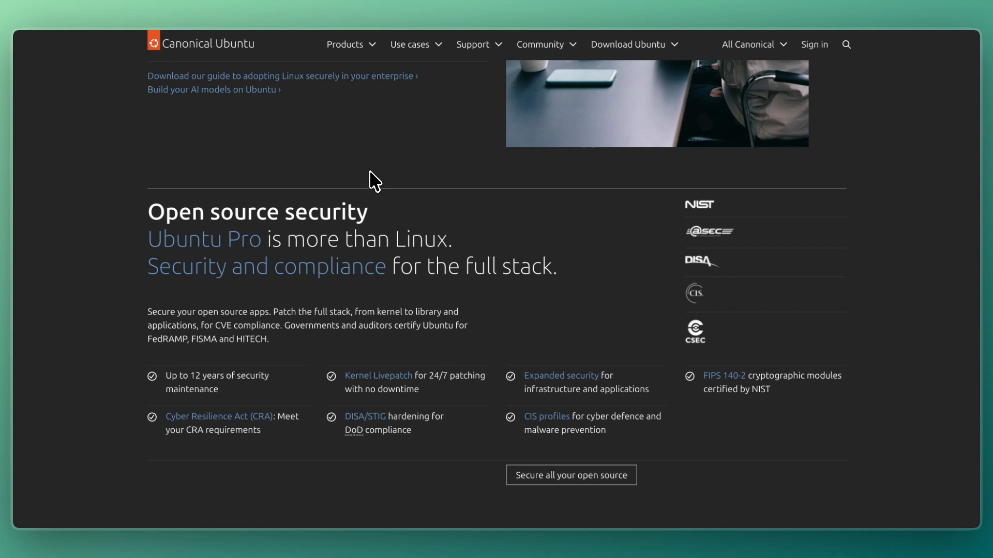
{"action": "mouse_move", "coordinate": [372, 178]}
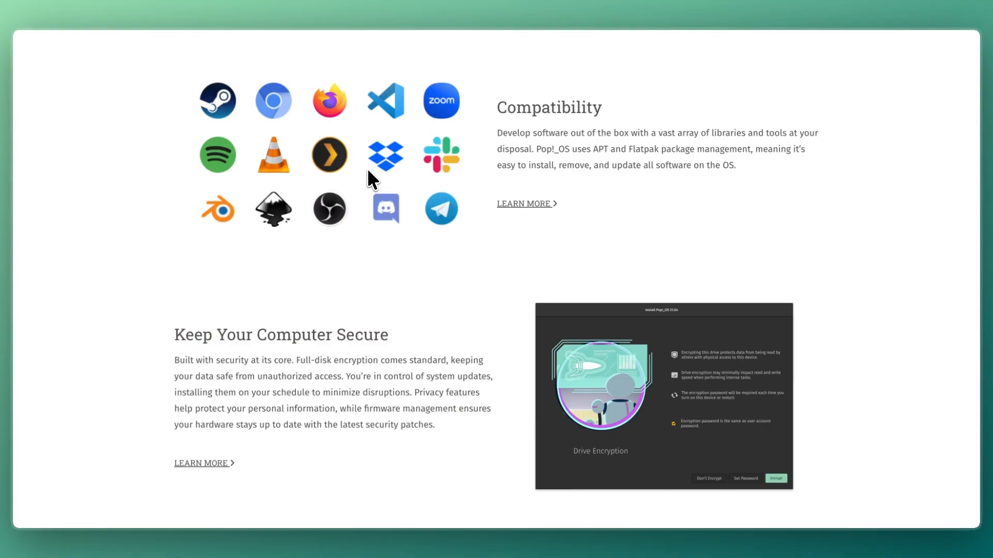
{"action": "scroll", "scroll_direction": "down", "scroll_amount": 3}
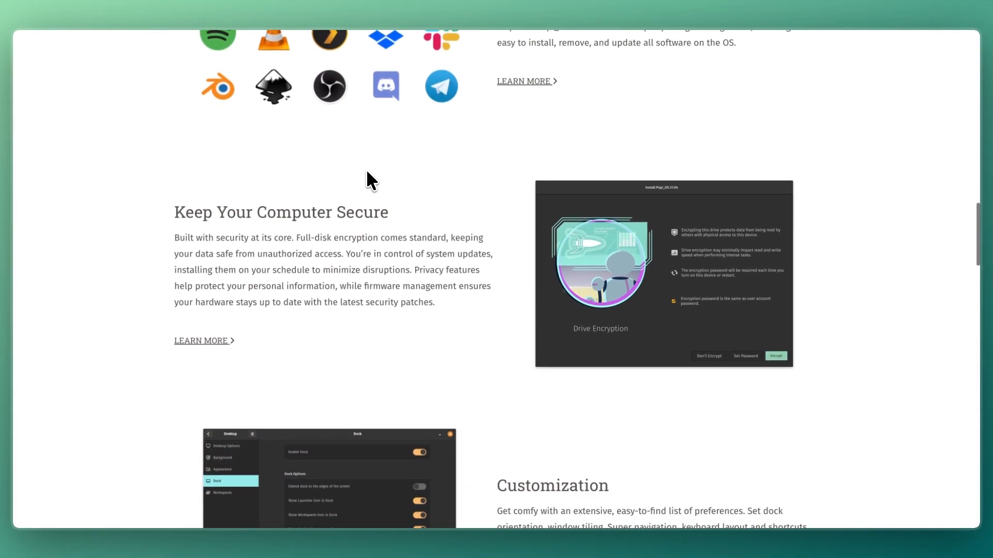
{"action": "scroll", "scroll_direction": "down", "scroll_amount": 3}
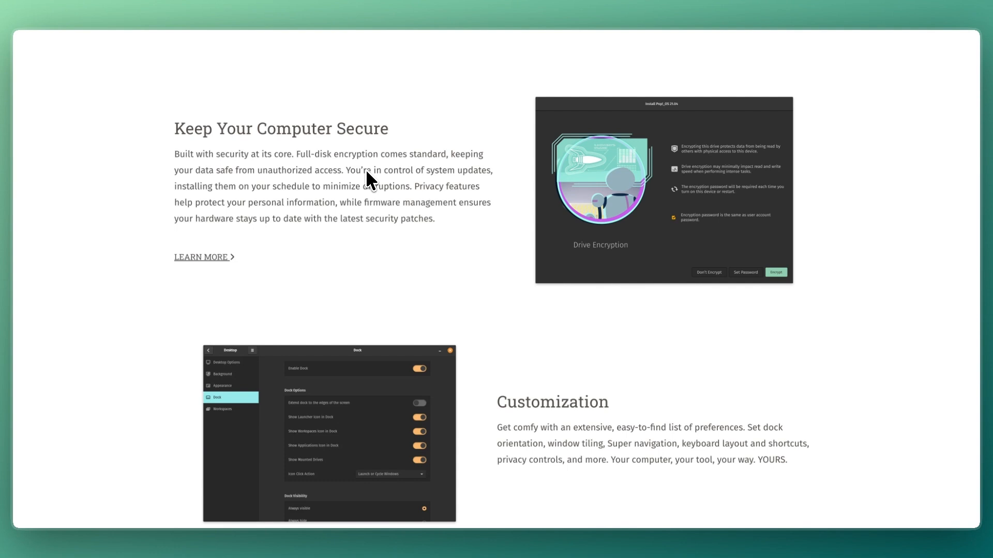
{"action": "scroll", "scroll_direction": "down", "scroll_amount": 3}
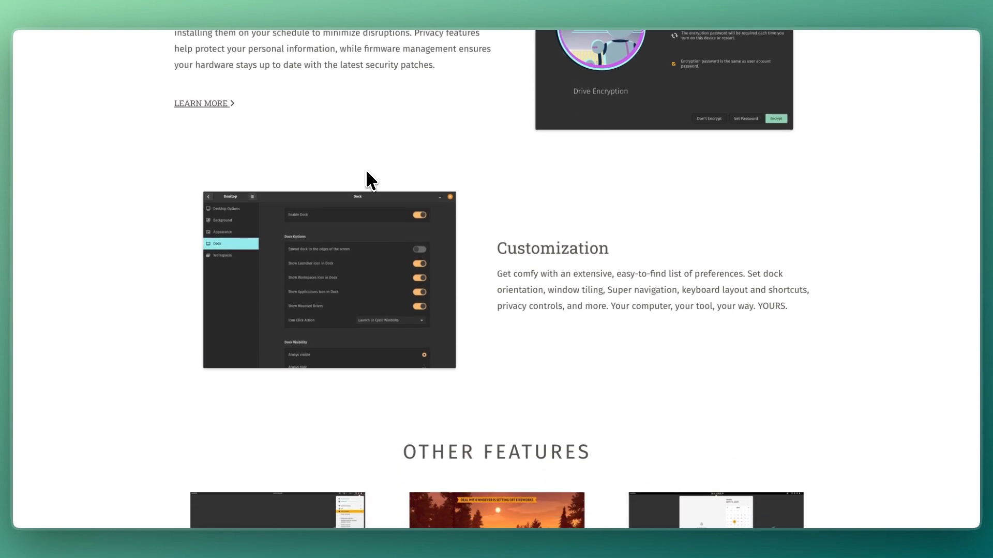
{"action": "scroll", "scroll_direction": "down", "scroll_amount": 3}
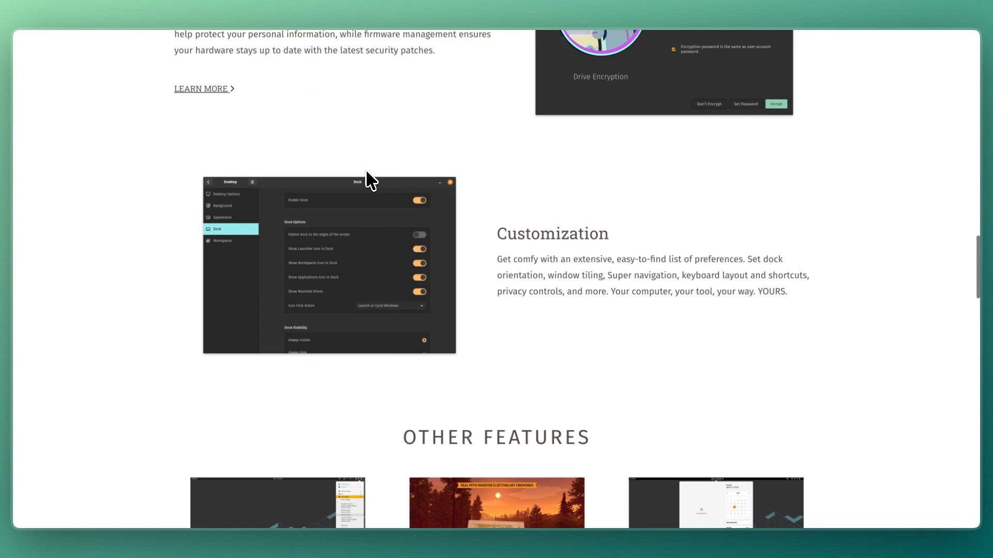
{"action": "scroll", "scroll_direction": "down", "scroll_amount": 3}
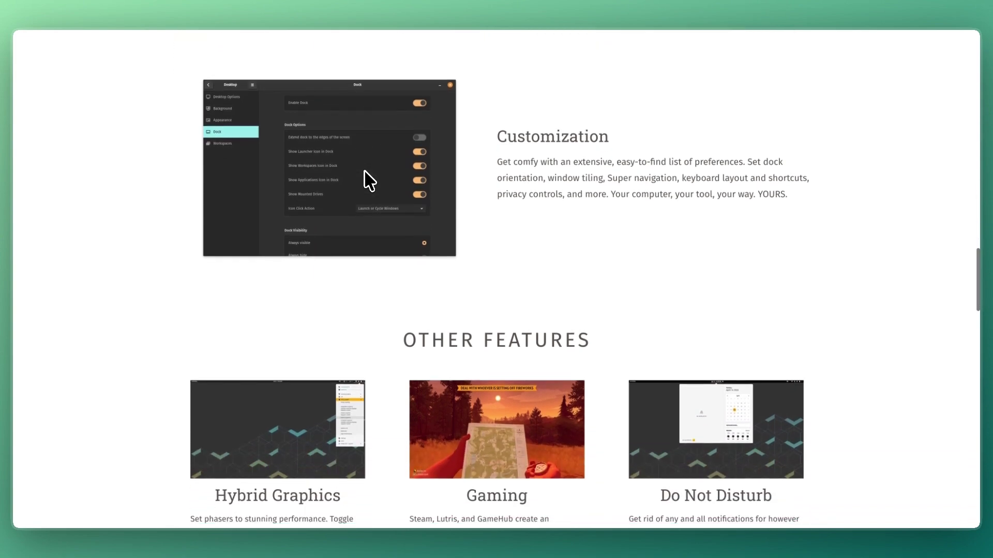
{"action": "scroll", "scroll_direction": "down", "scroll_amount": 3}
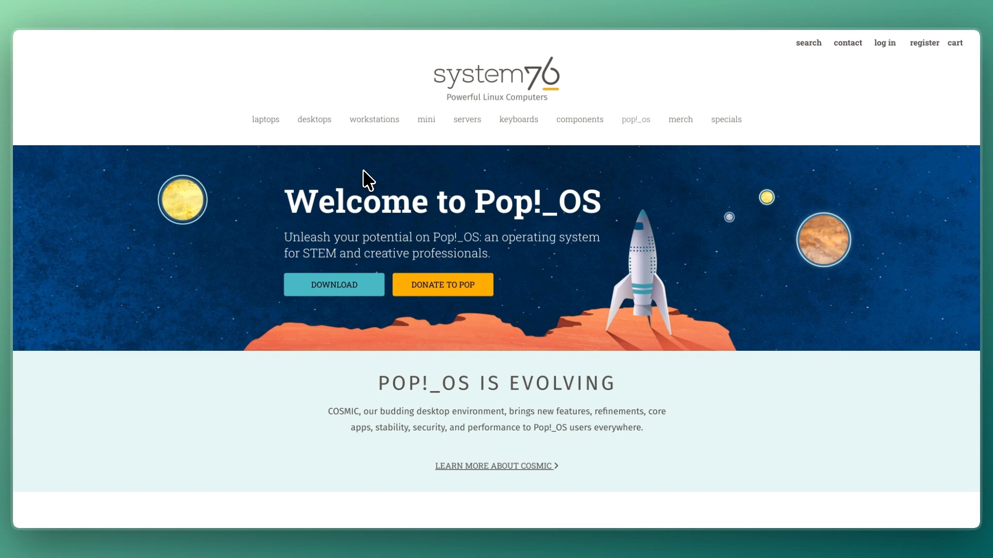
{"action": "mouse_move", "coordinate": [339, 287]}
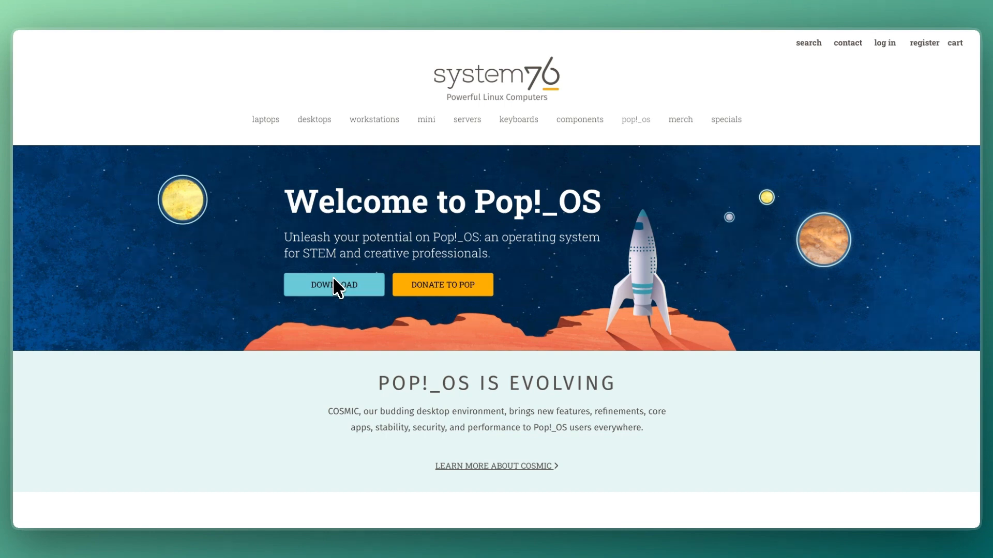